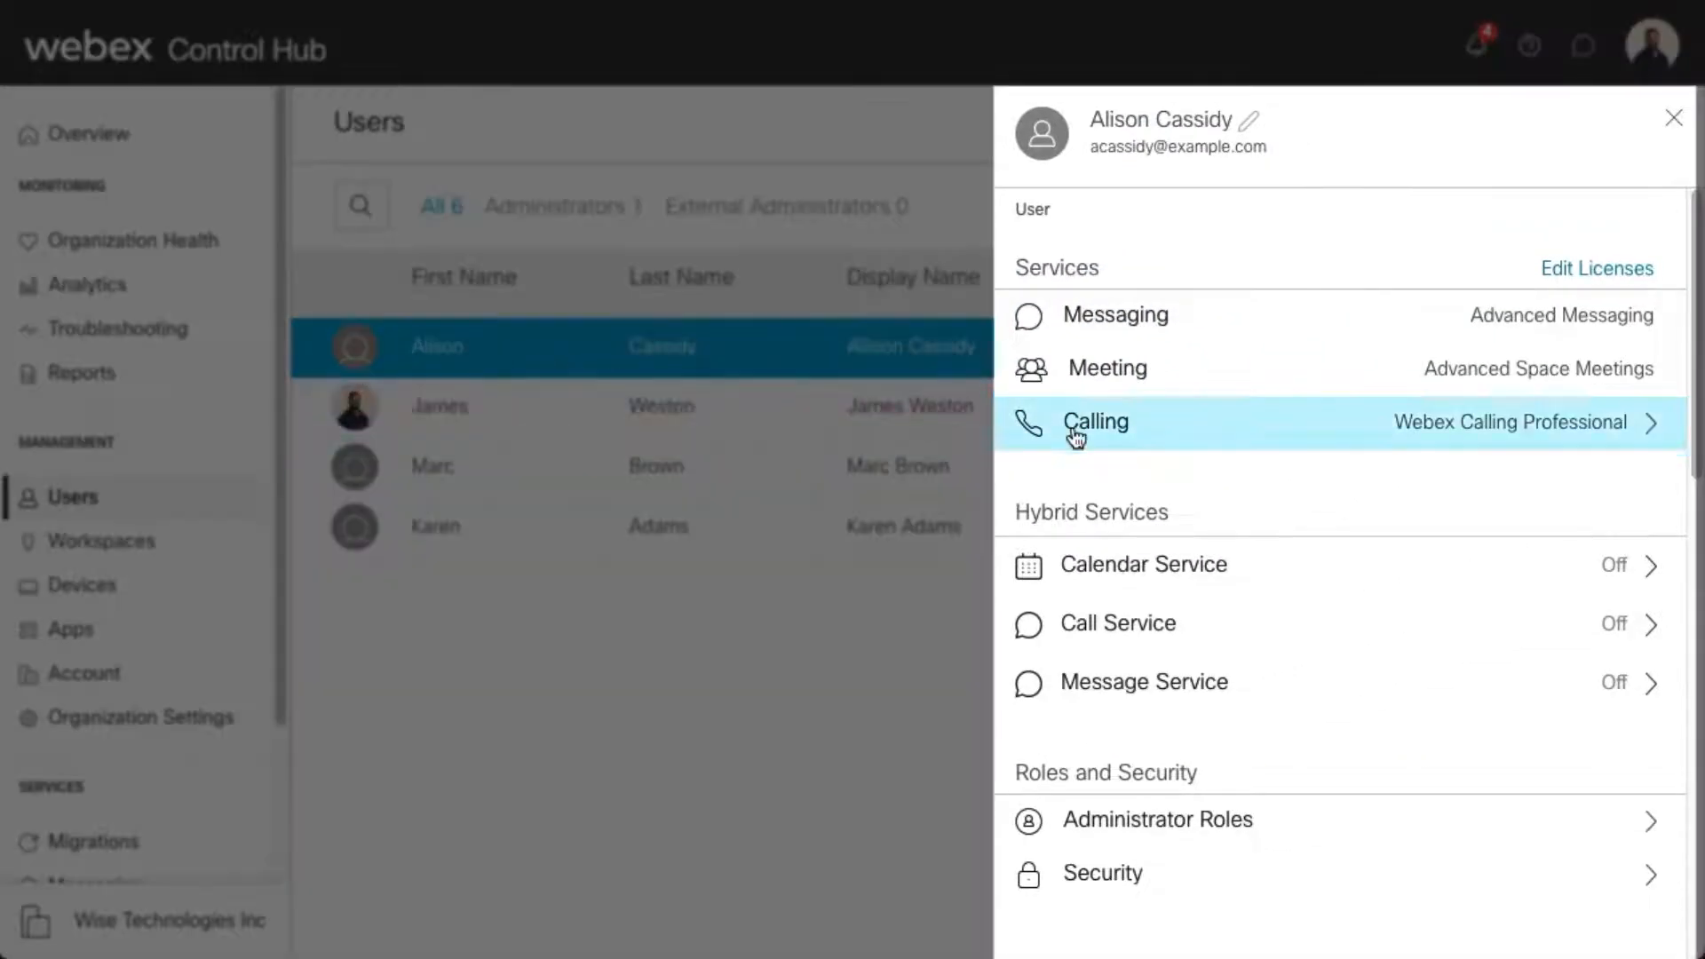
{"action": "left_click", "coordinate": [1095, 422]}
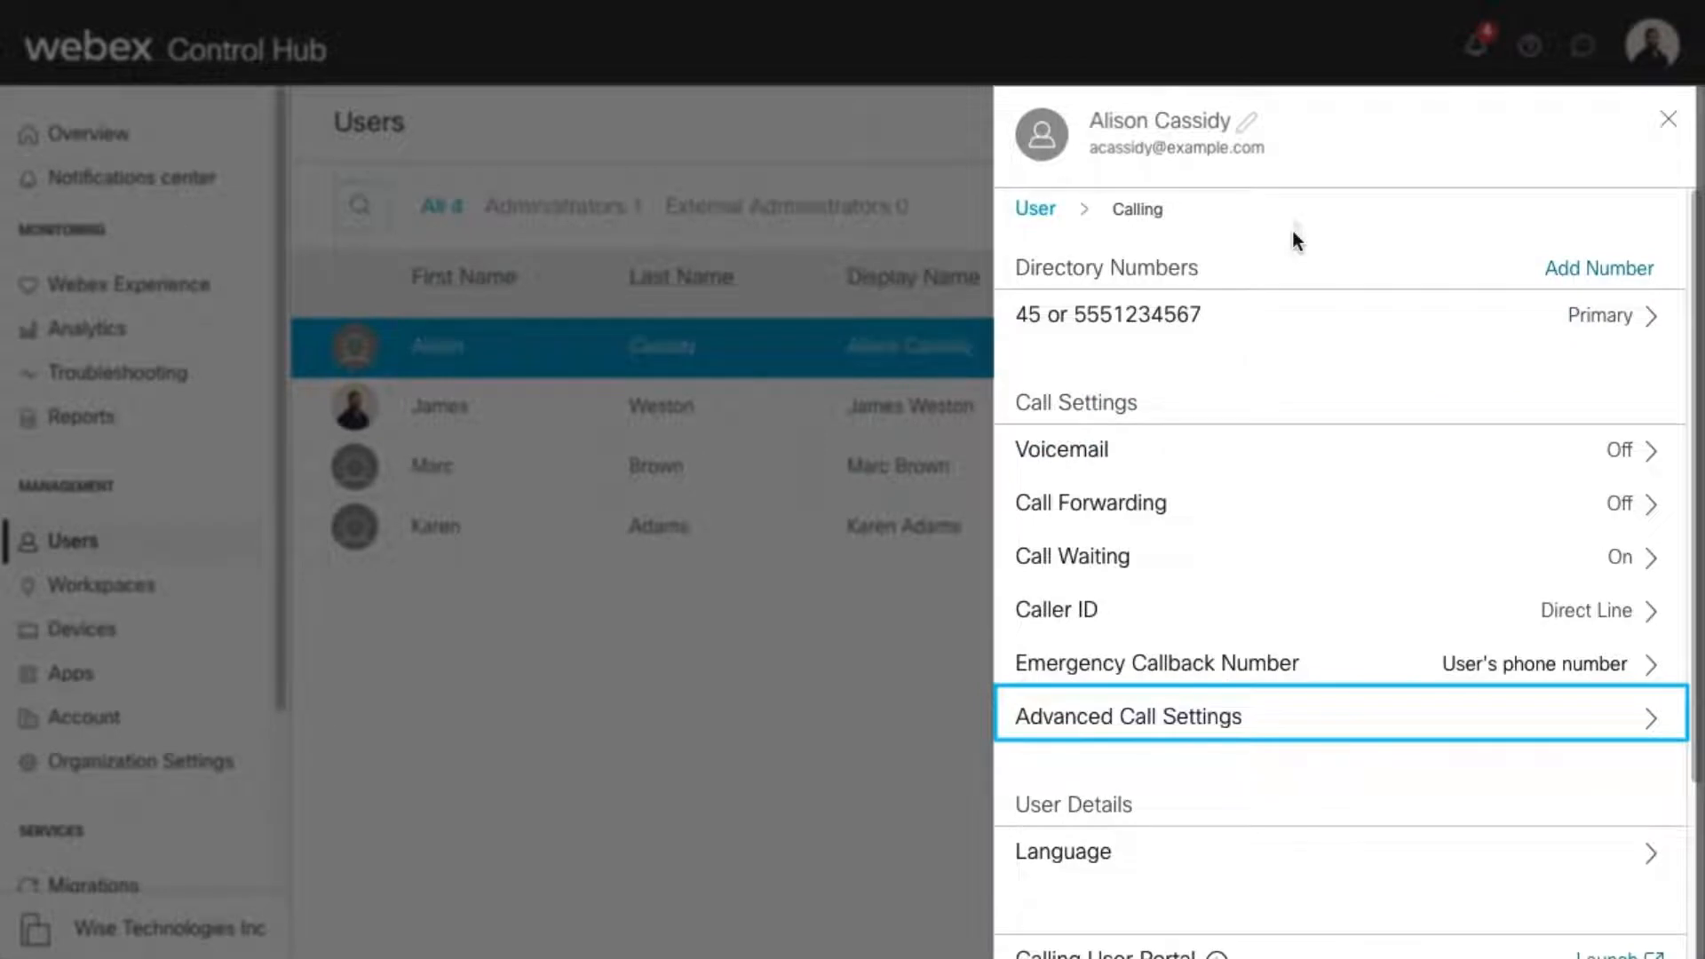
Open Advanced Call Settings to reach Alison's Privacy options
{"action": "left_click", "coordinate": [1126, 715]}
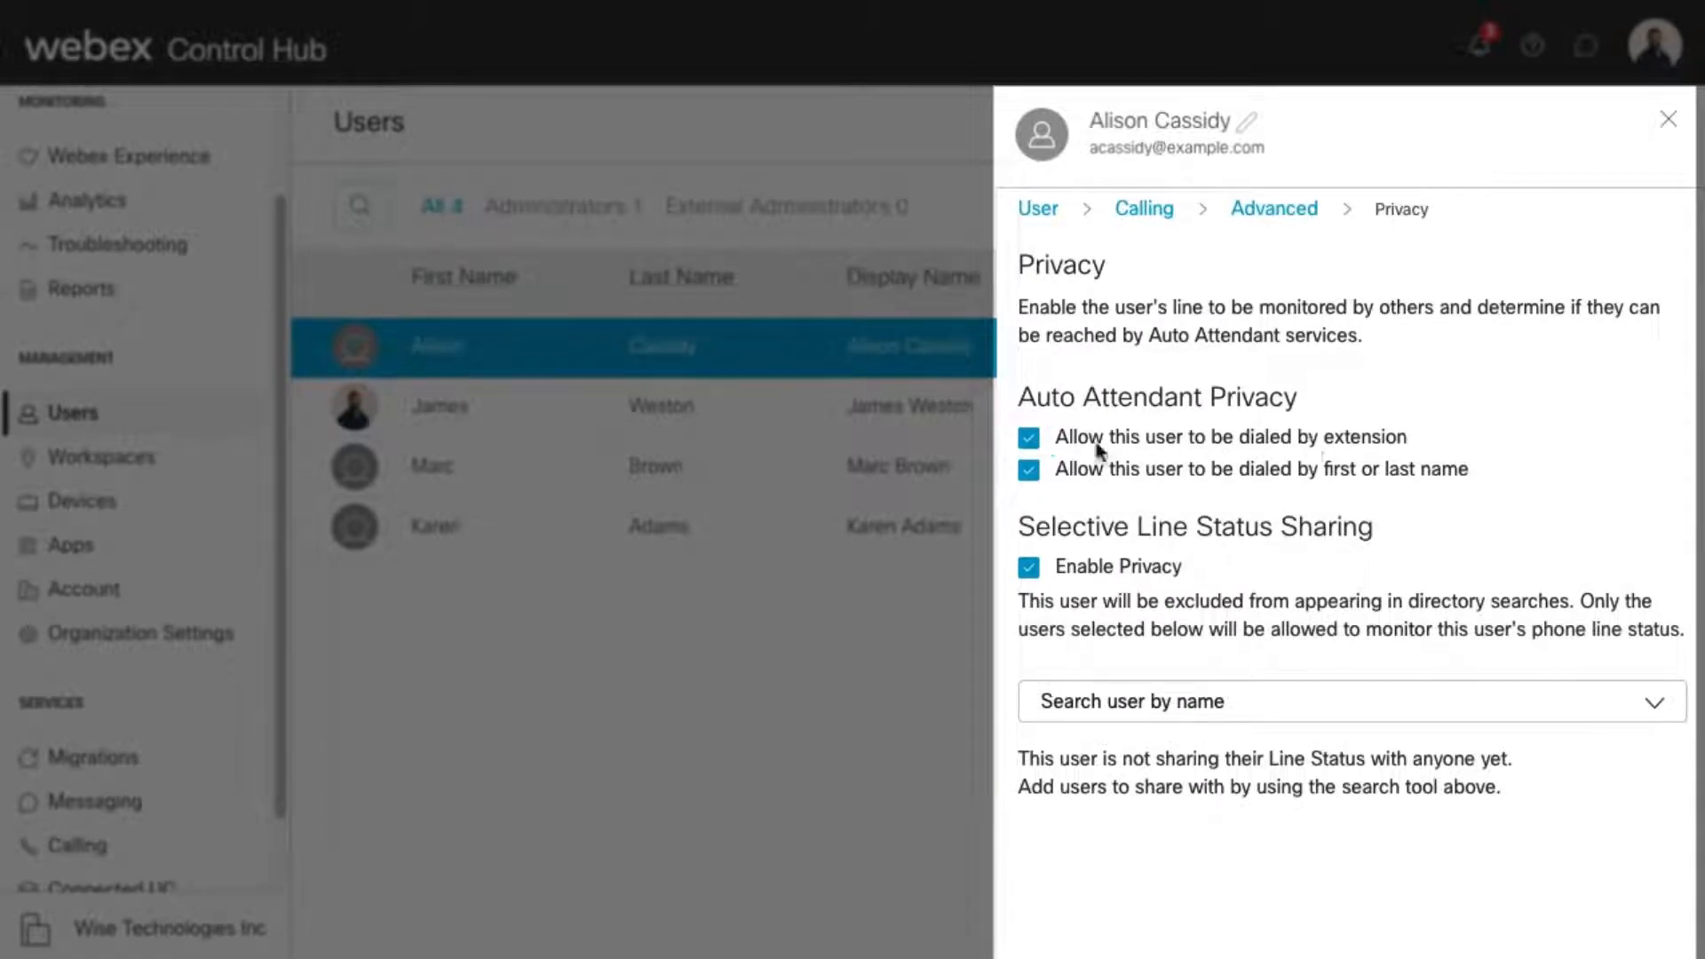
Uncheck 'dialed by extension' and 'dialed by first or last name' under Auto Attendant Privacy
{"action": "left_click", "coordinate": [1029, 437]}
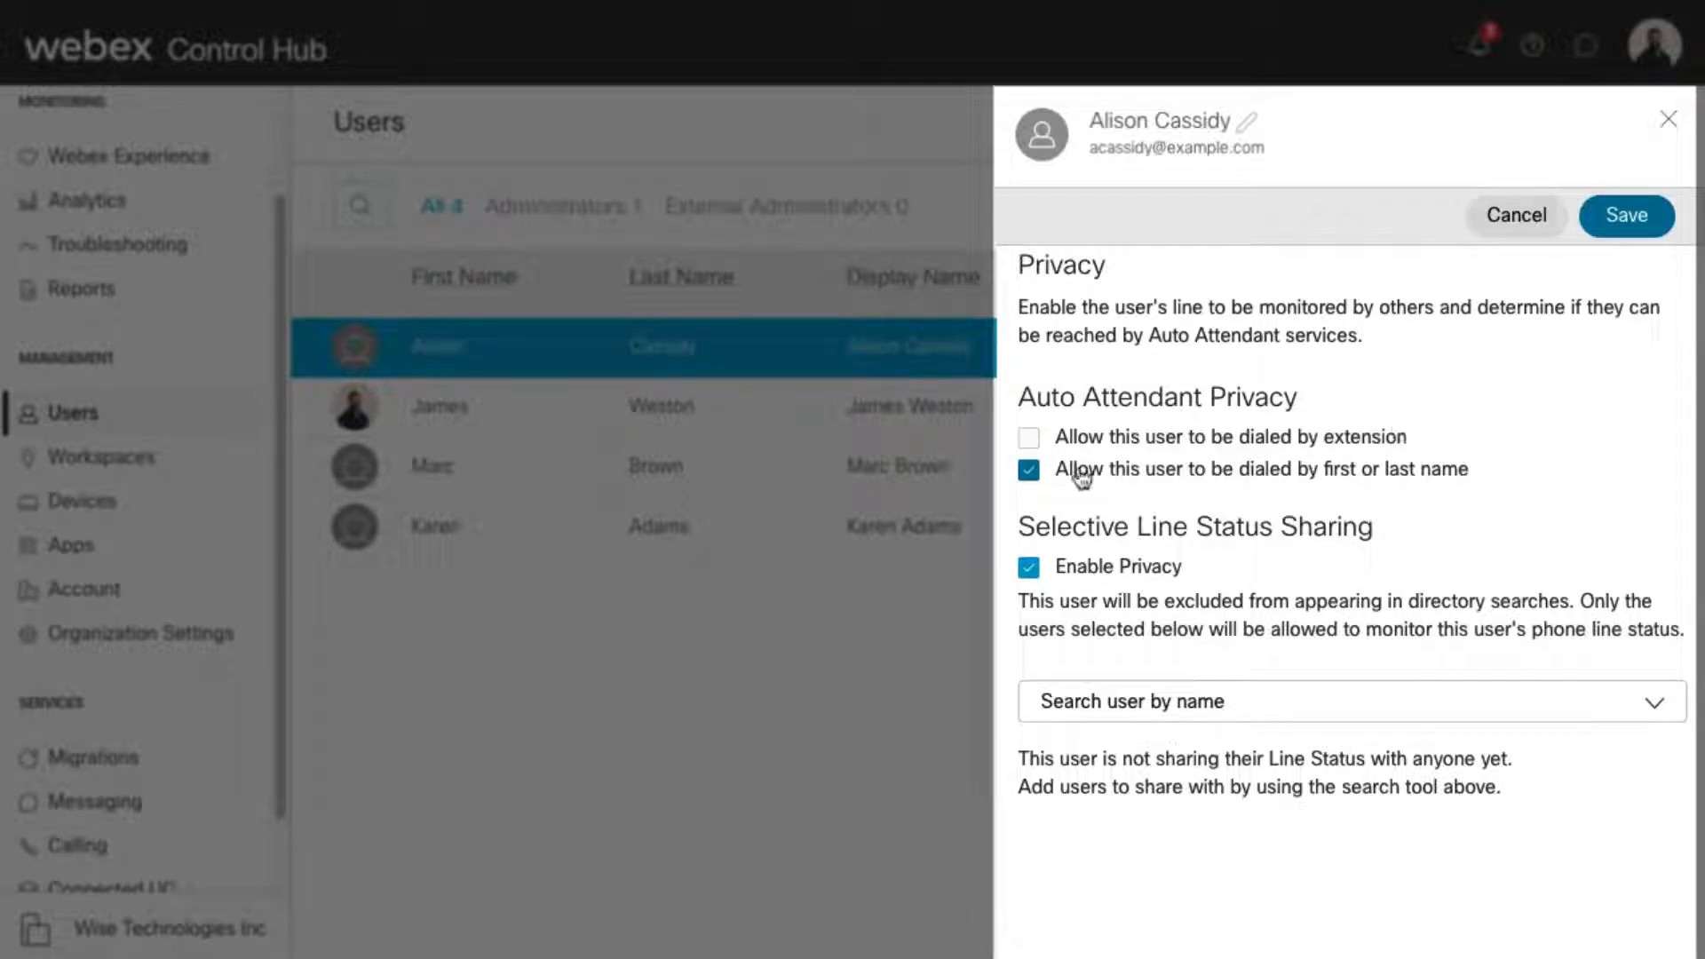
{"action": "left_click", "coordinate": [1027, 469]}
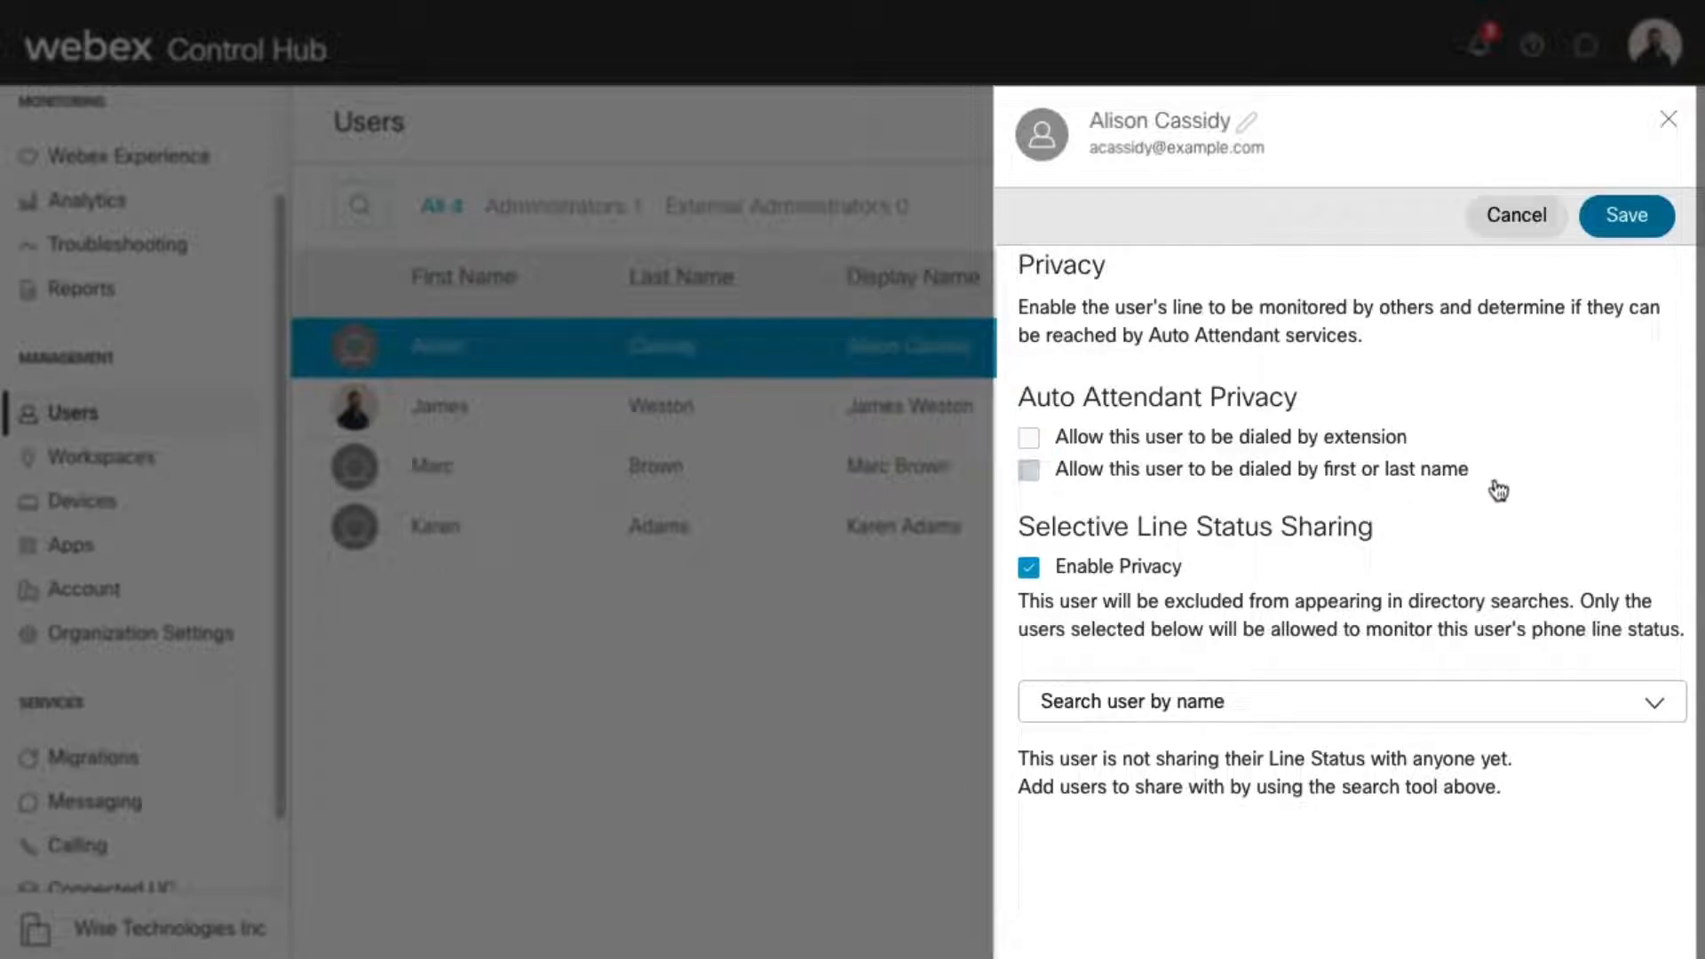